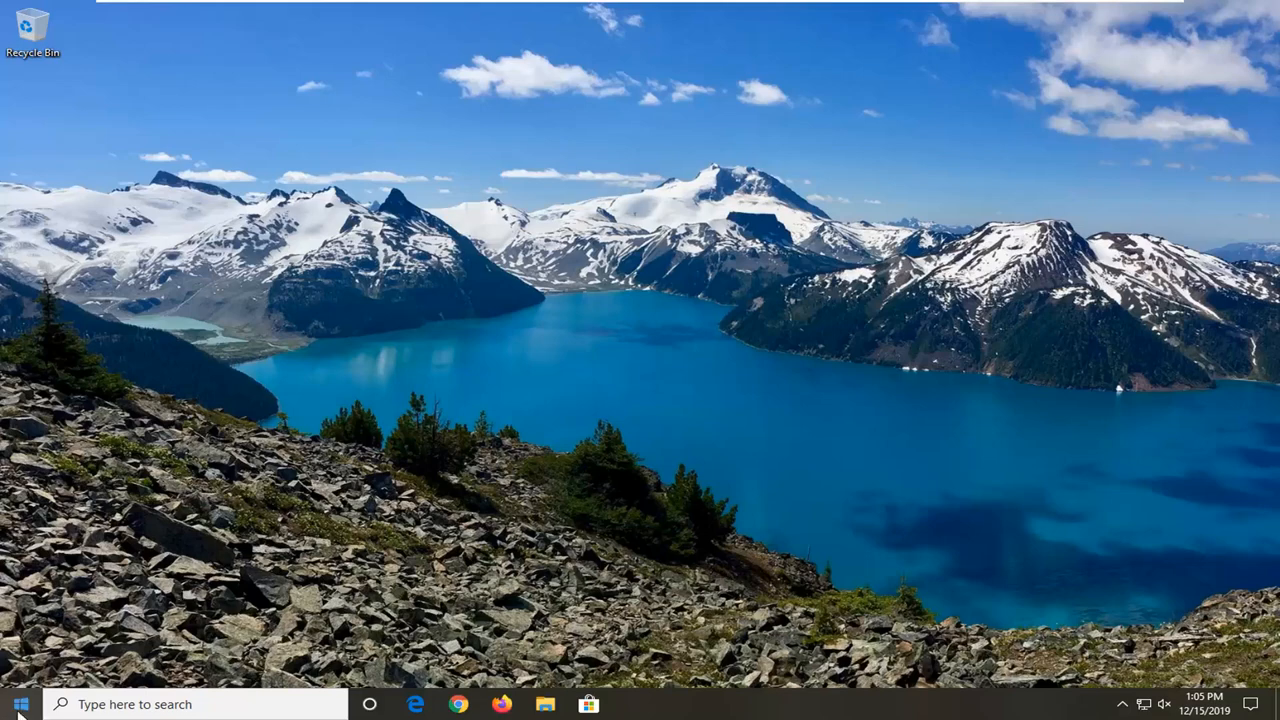
- Search 'setting' from the Start menu and launch the Settings app
left_click(20, 704)
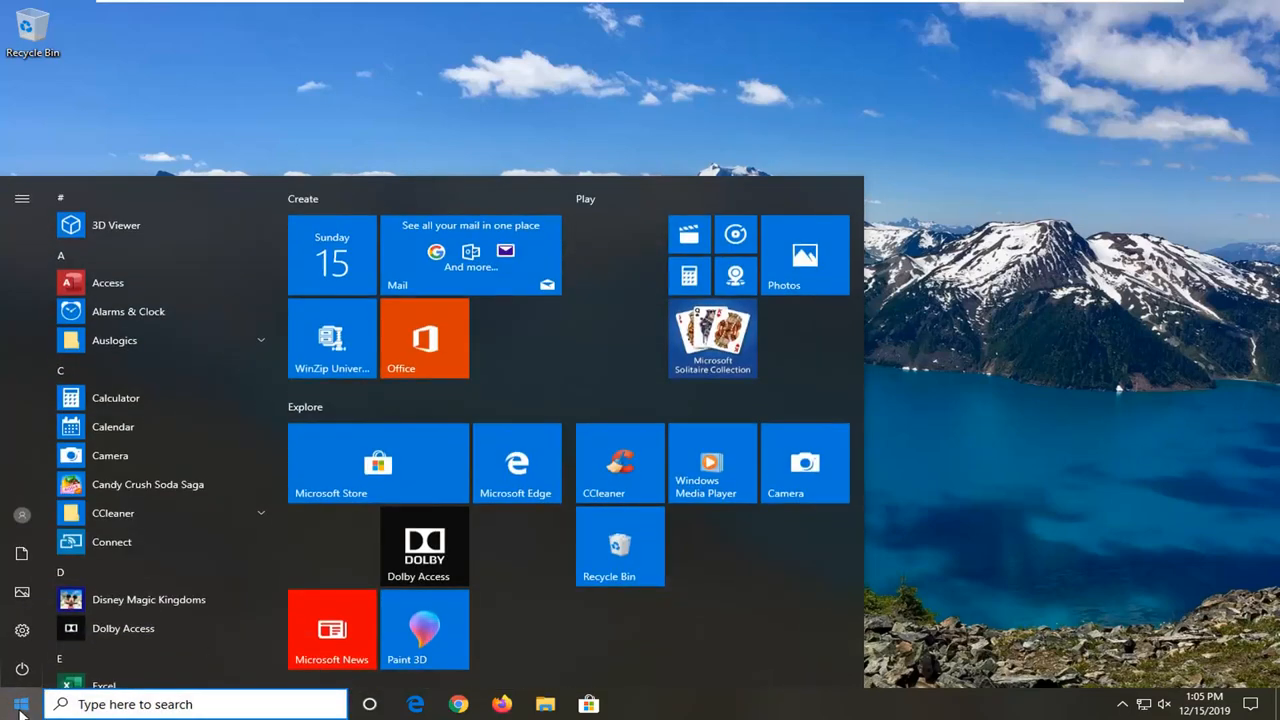
type("settings")
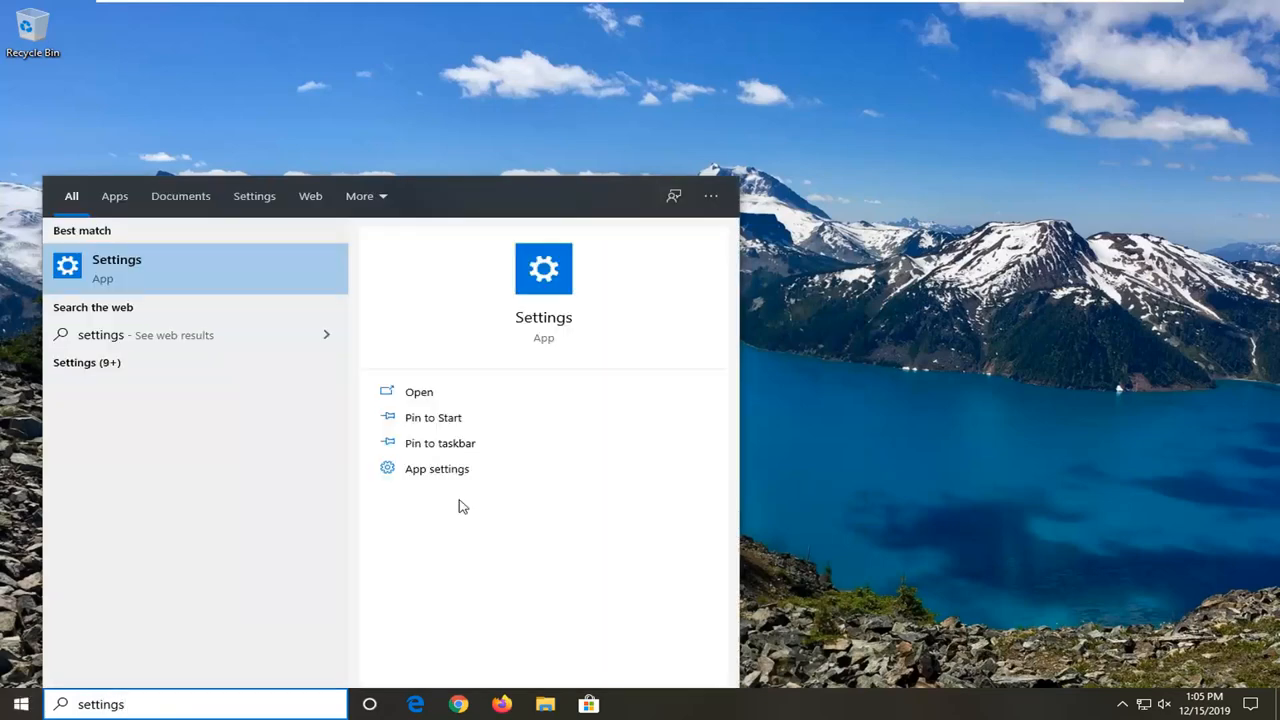
left_click(419, 391)
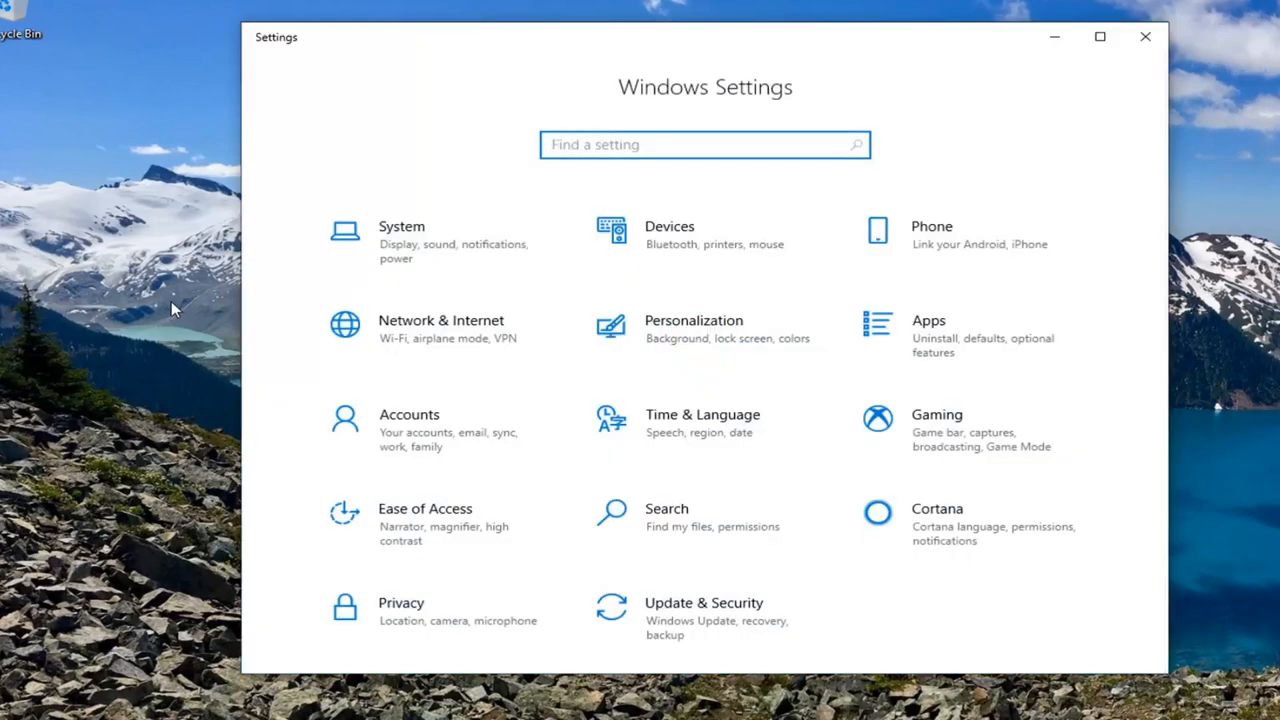
mouse_move(694, 337)
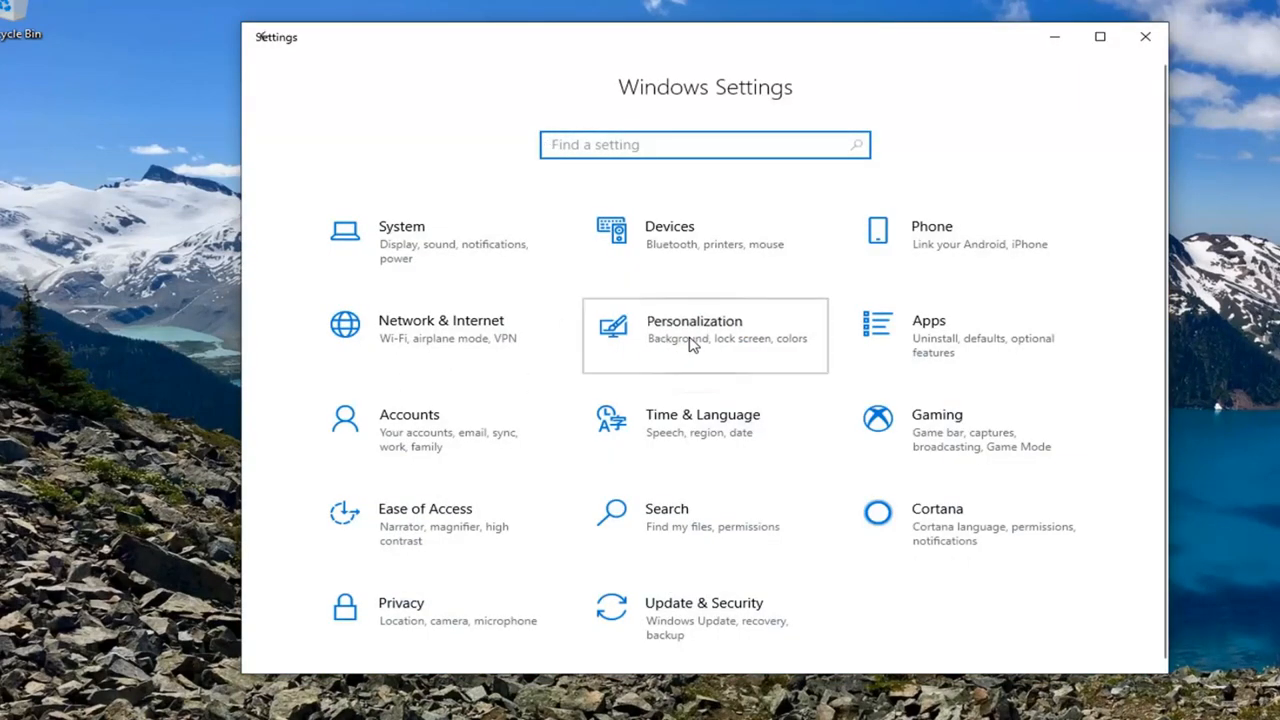
- Go to Personalization > Taskbar to reach the notification area options
left_click(693, 335)
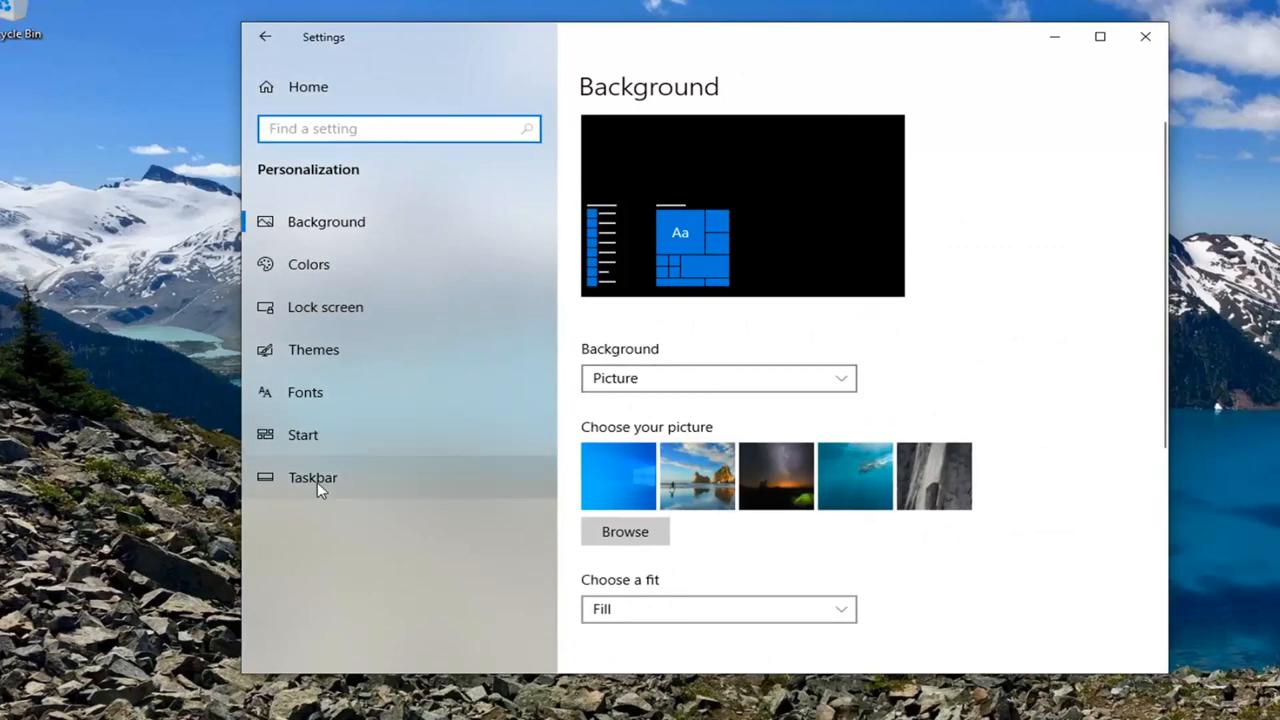
left_click(312, 477)
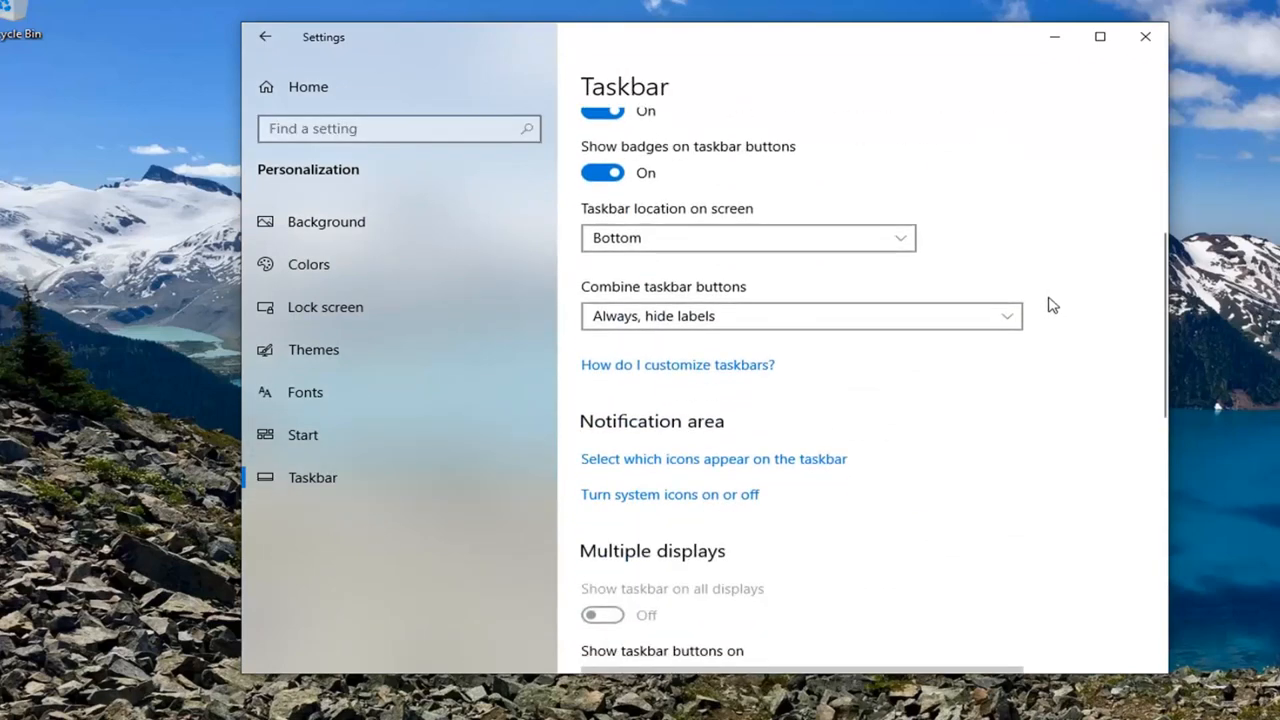
mouse_move(625, 440)
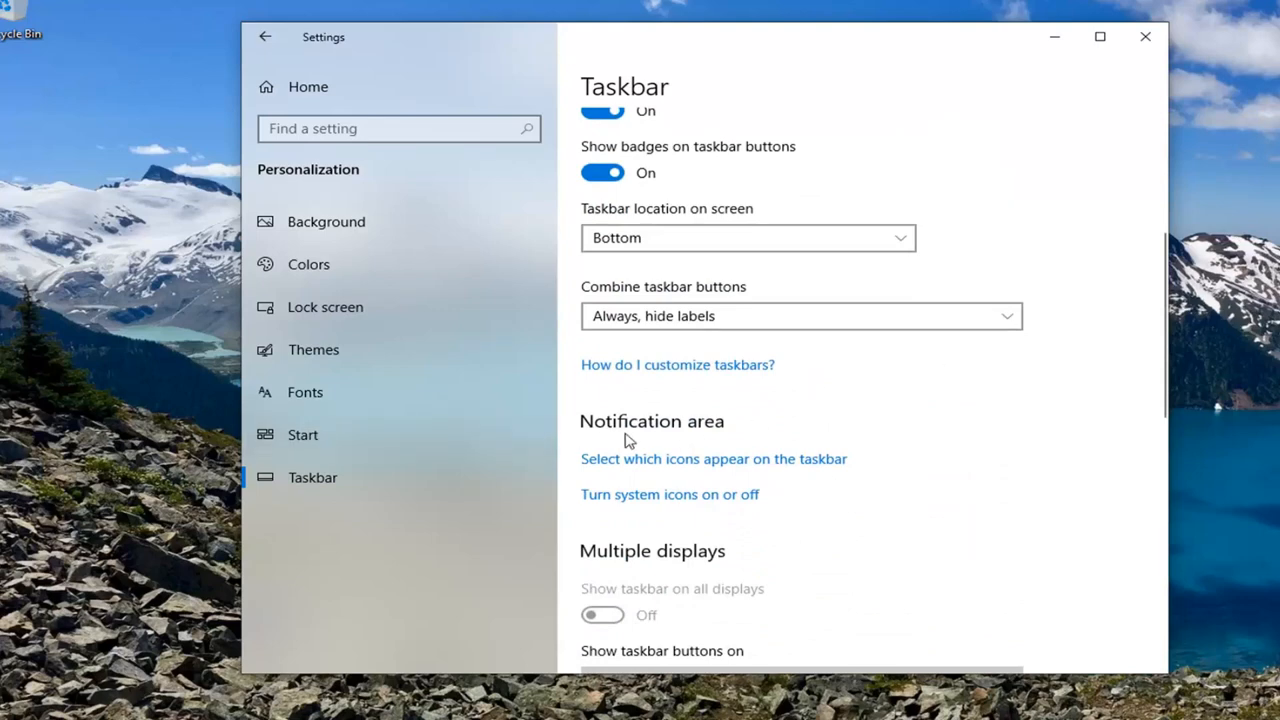
mouse_move(595, 467)
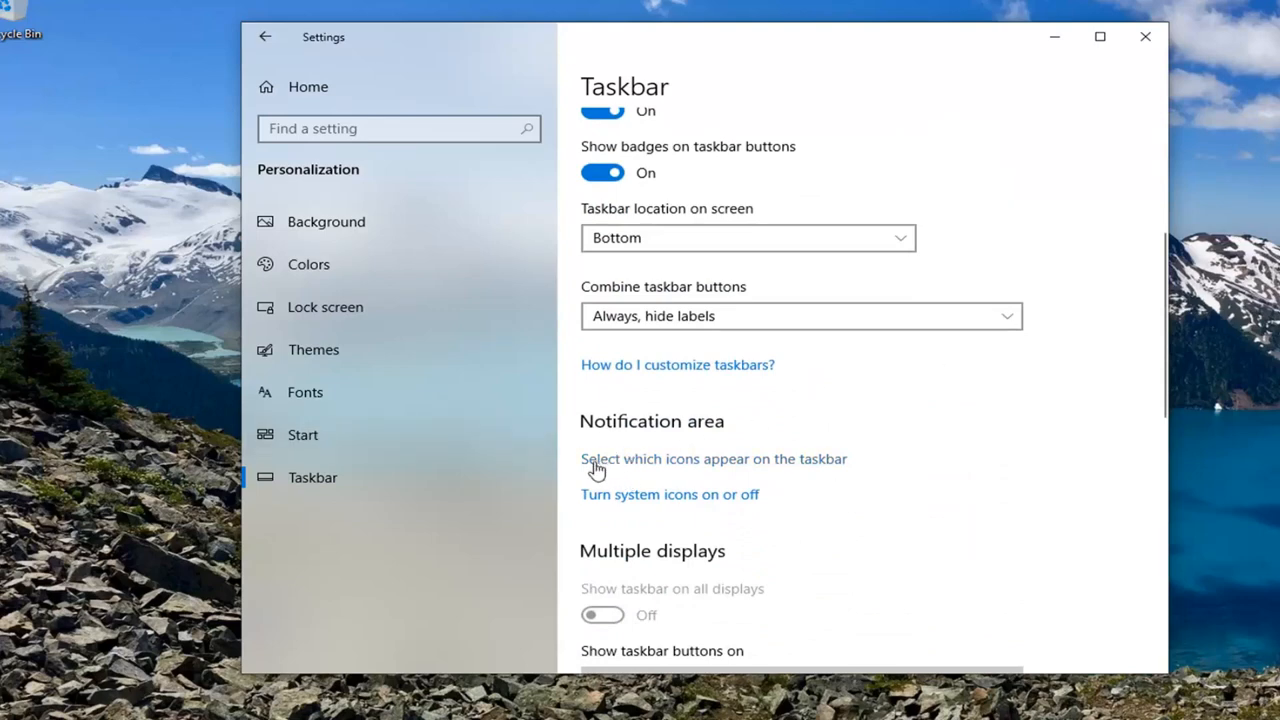
mouse_move(615, 470)
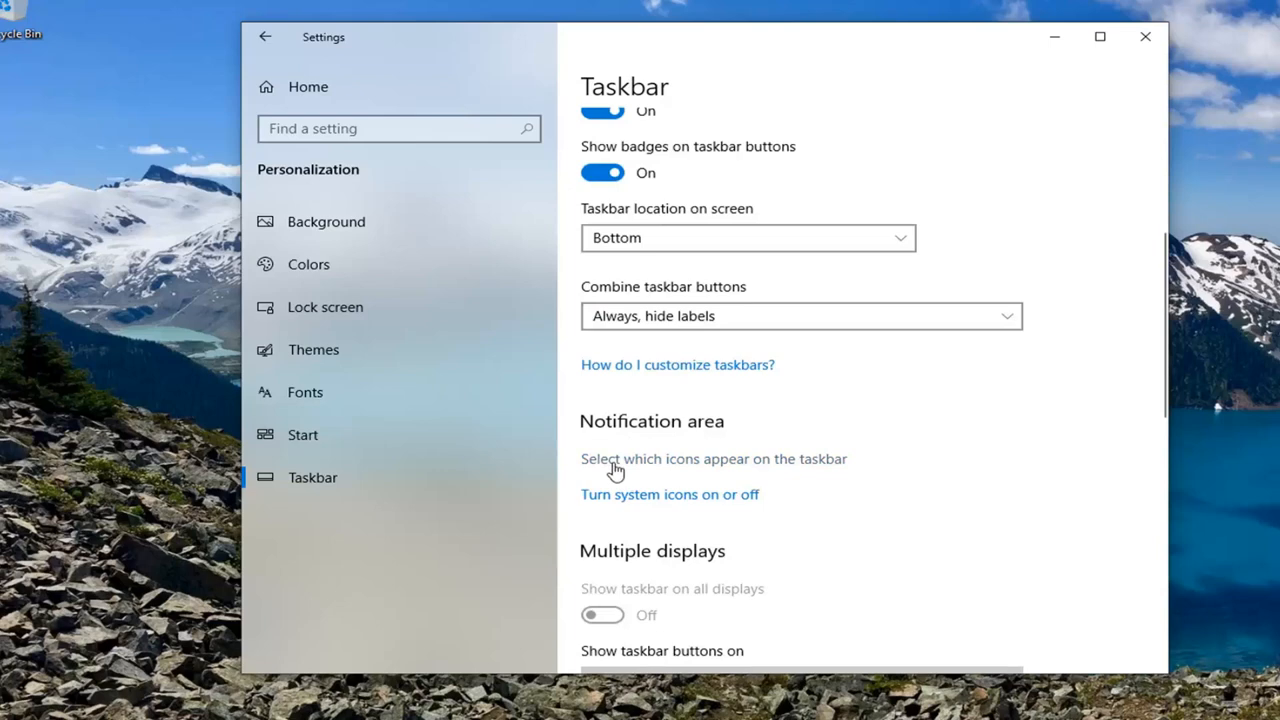
- Turn on 'Always show all icons in the notification area', then close Settings
left_click(713, 458)
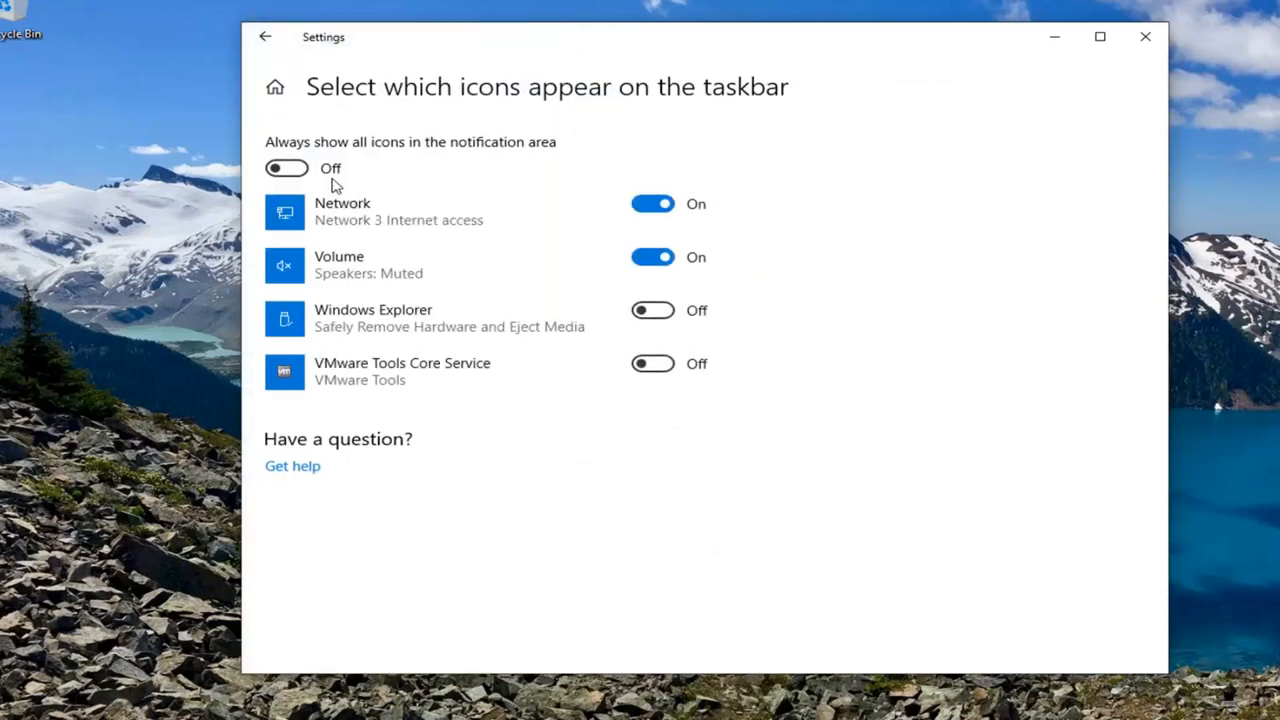
mouse_move(445, 152)
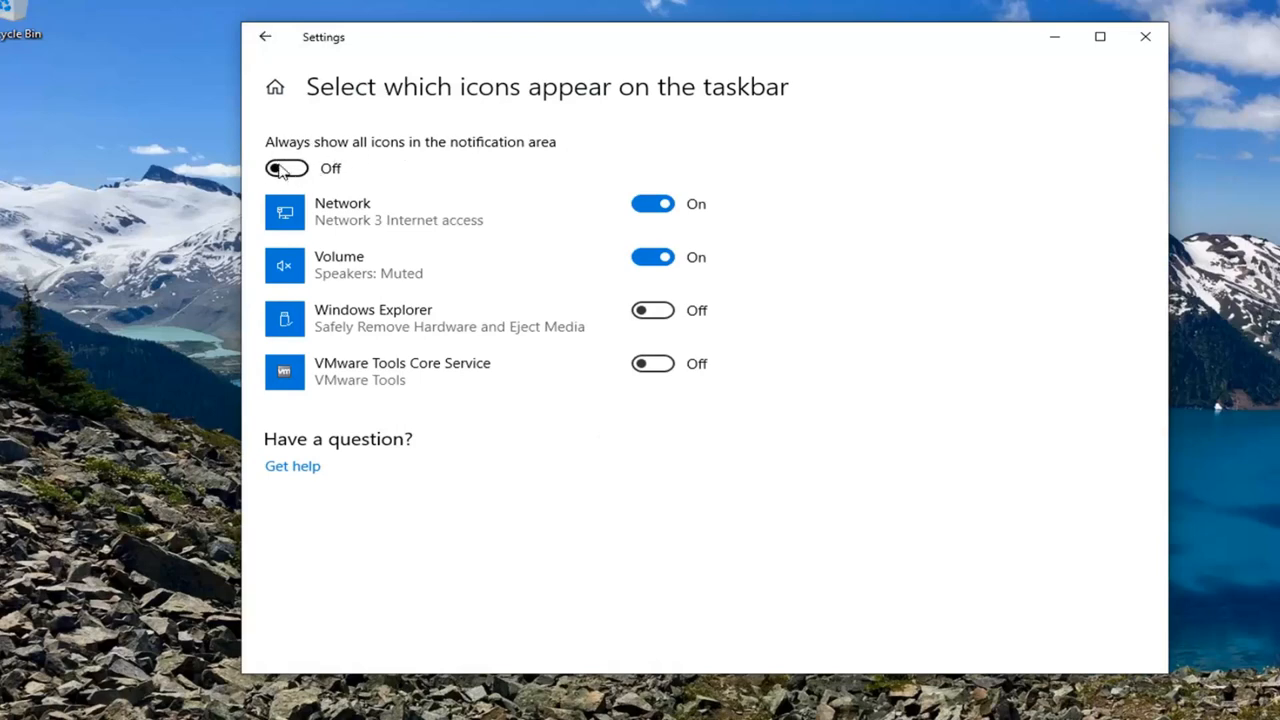
left_click(286, 168)
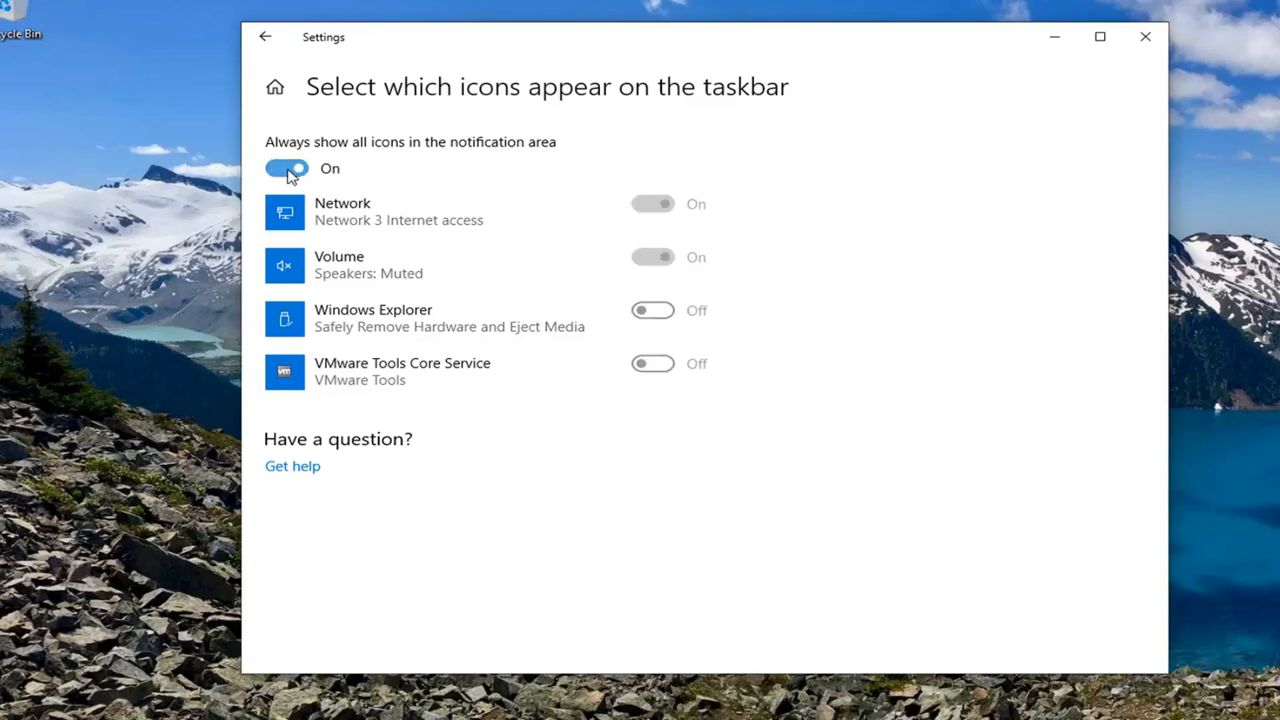
left_click(1145, 37)
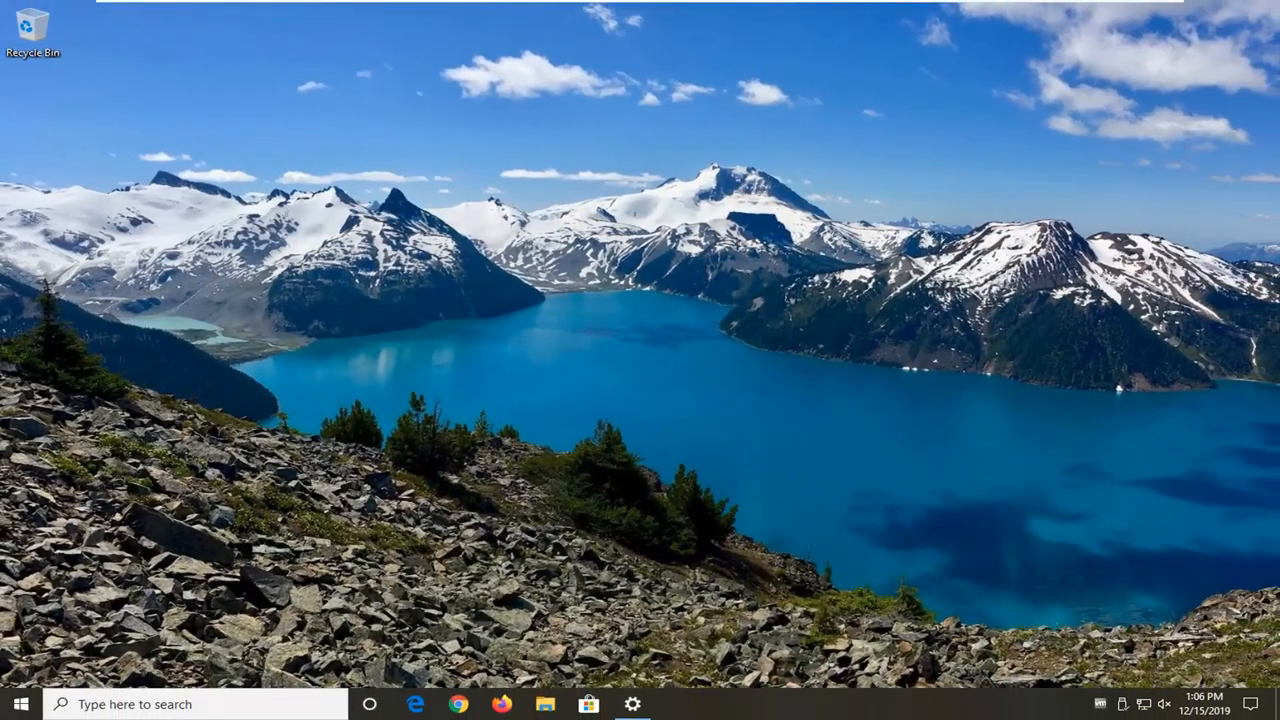